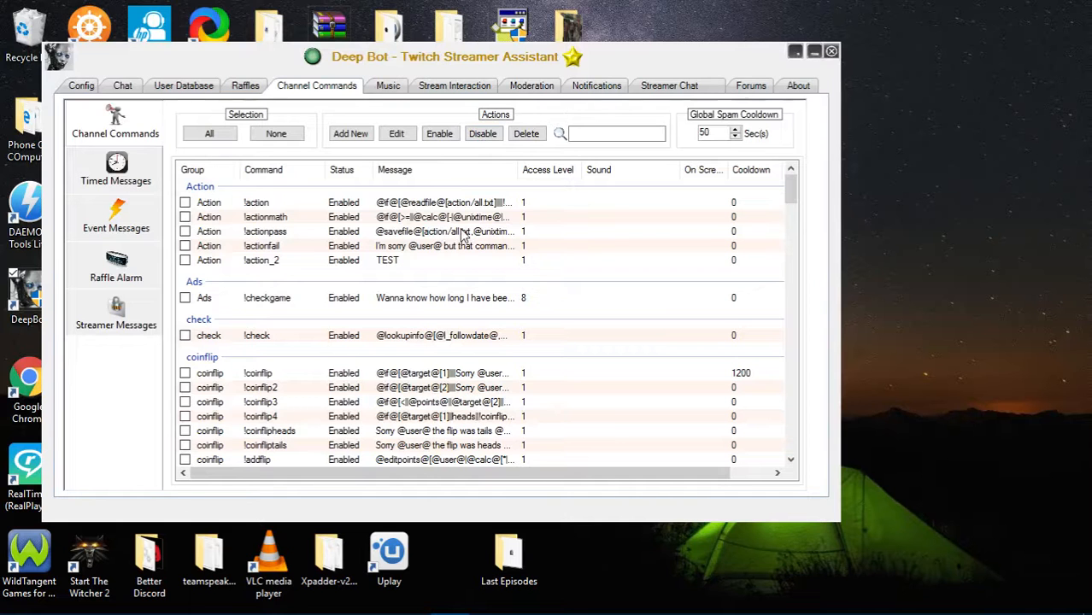
Scroll the Custom Mini-Games wiki page to Defuse the Bomb and download its JSON.
left_click(812, 51)
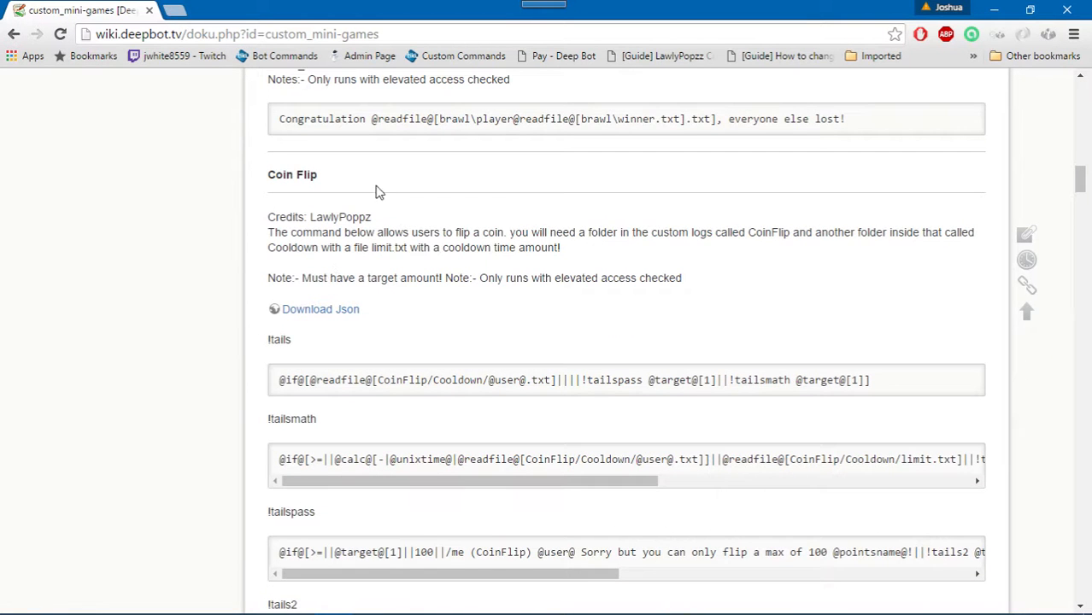
scroll("down", 3)
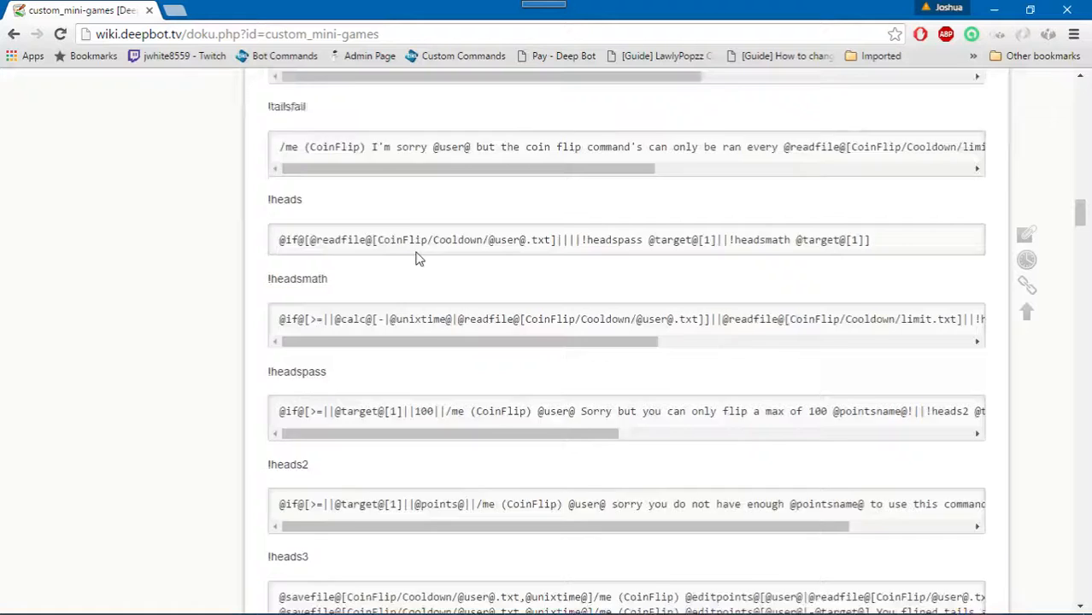
scroll("down", 3)
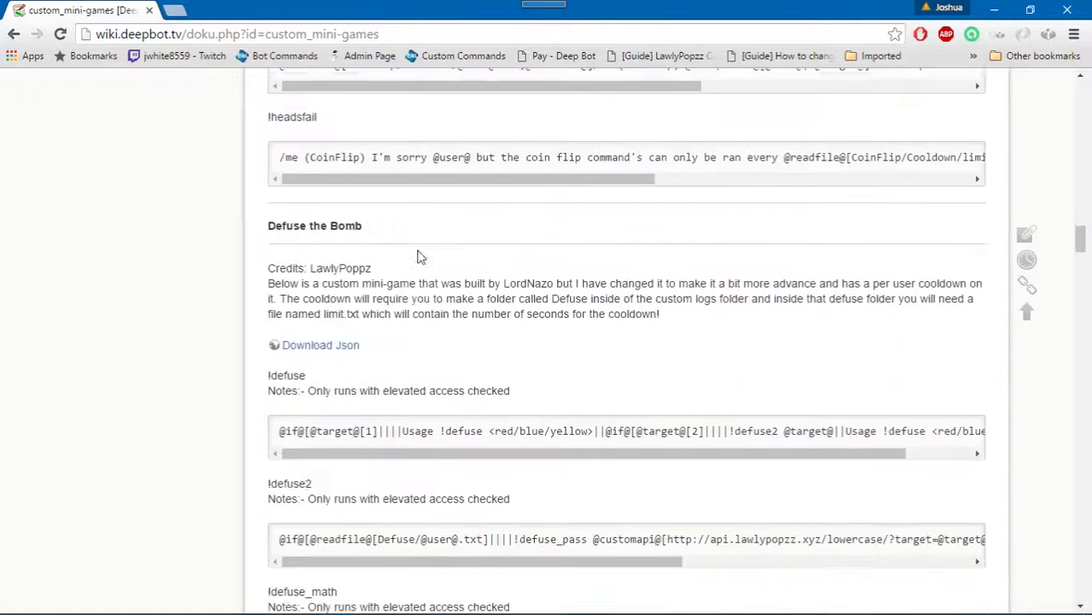
scroll("down", 3)
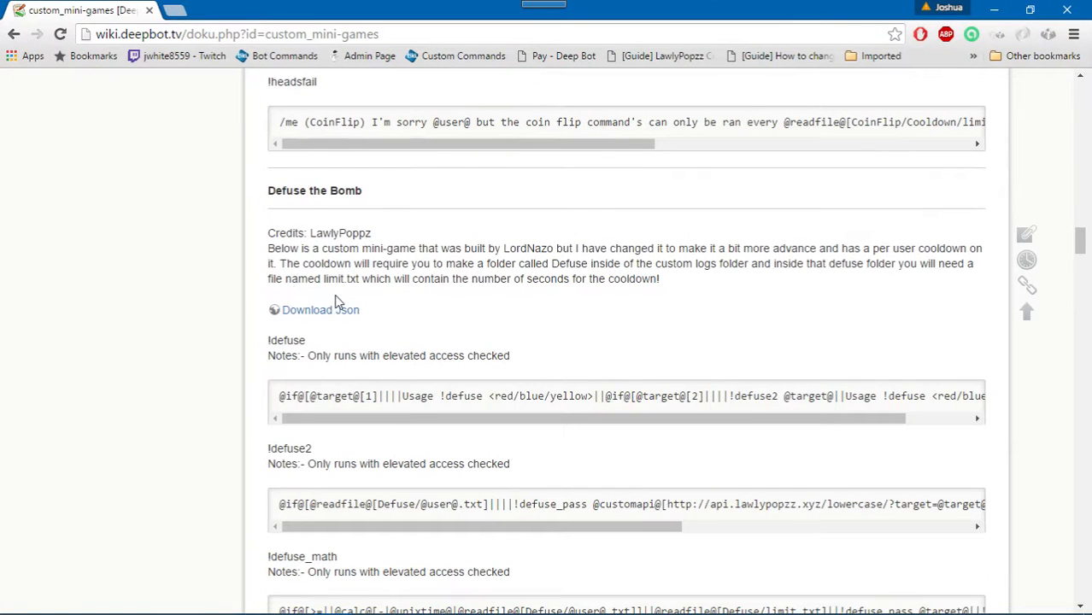
mouse_move(399, 248)
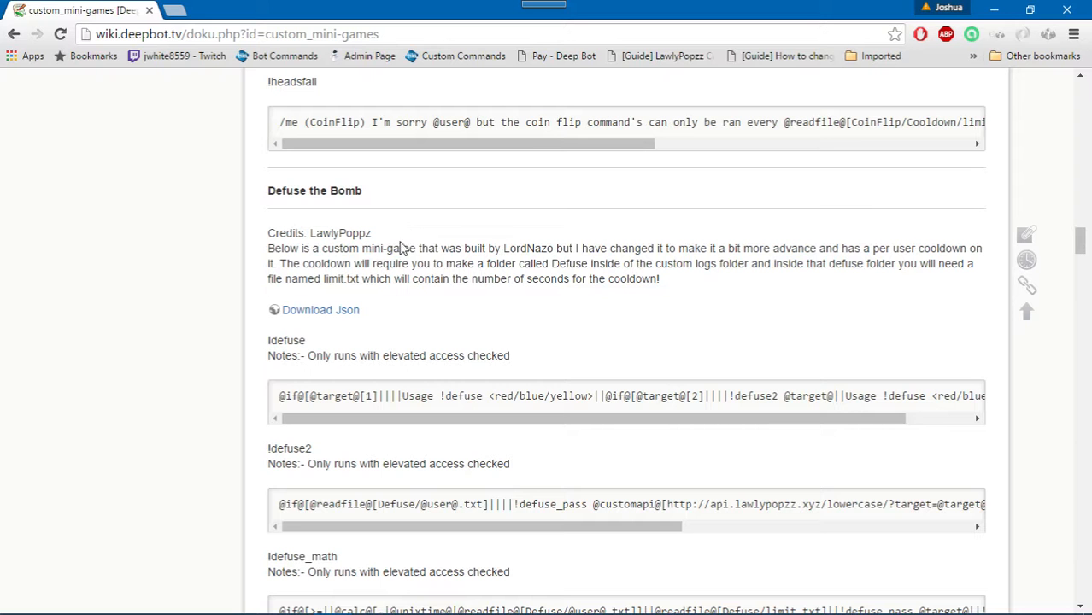
left_click(321, 309)
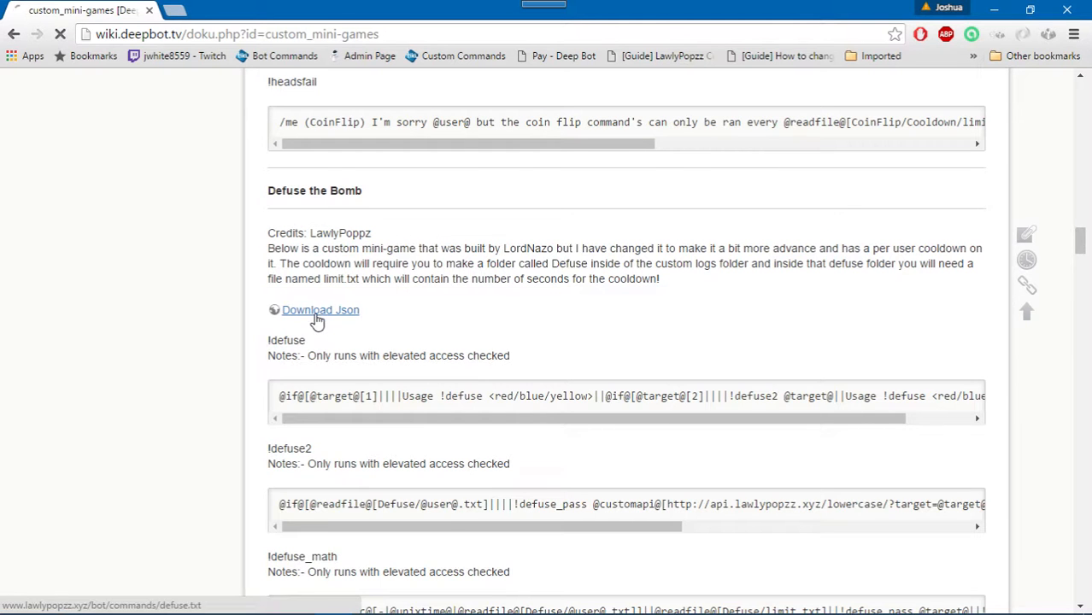
Review the defuse.txt page's command definitions and copy the full Defuse Bomb JSON.
left_click(320, 309)
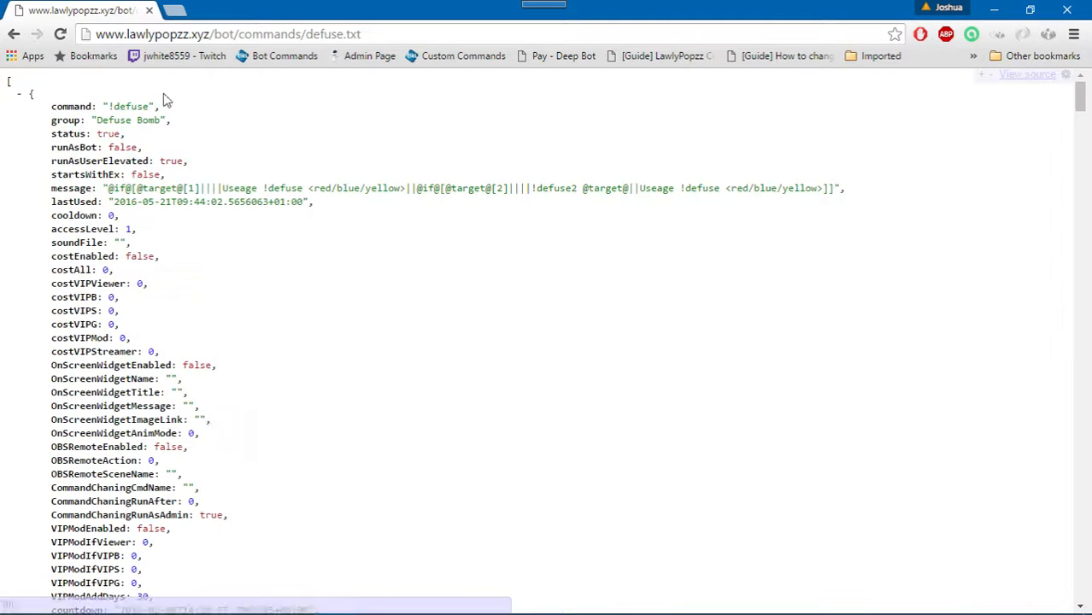
scroll("down", 3)
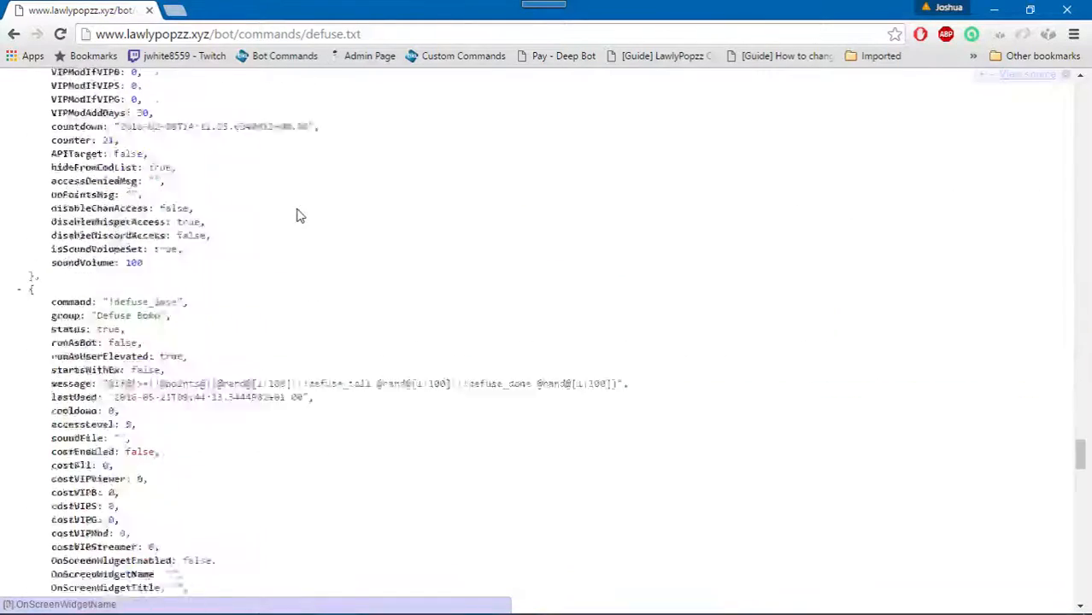
scroll("down", 3)
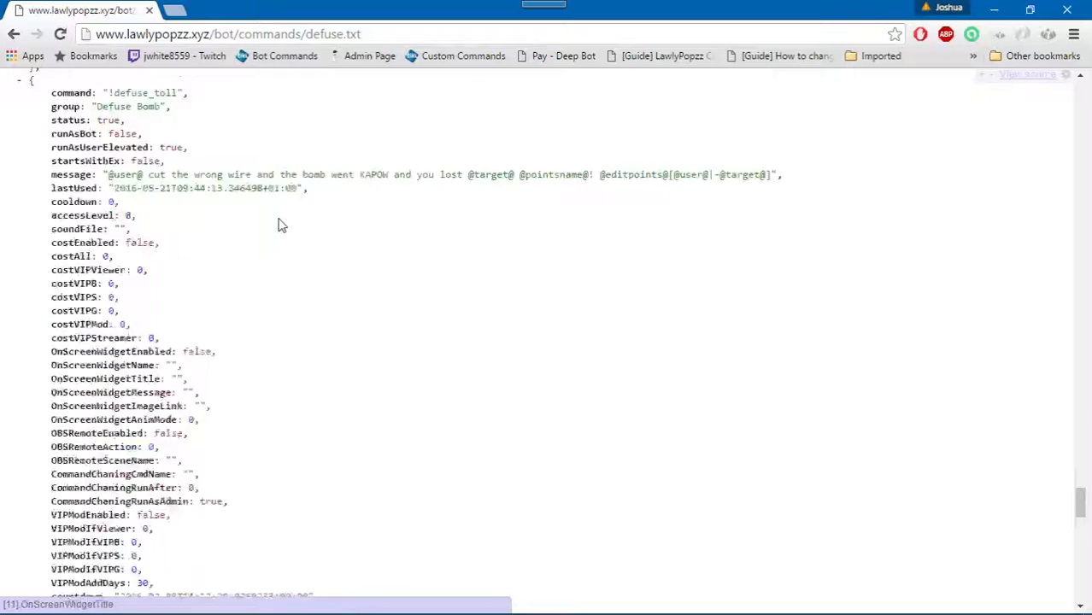
scroll("down", 3)
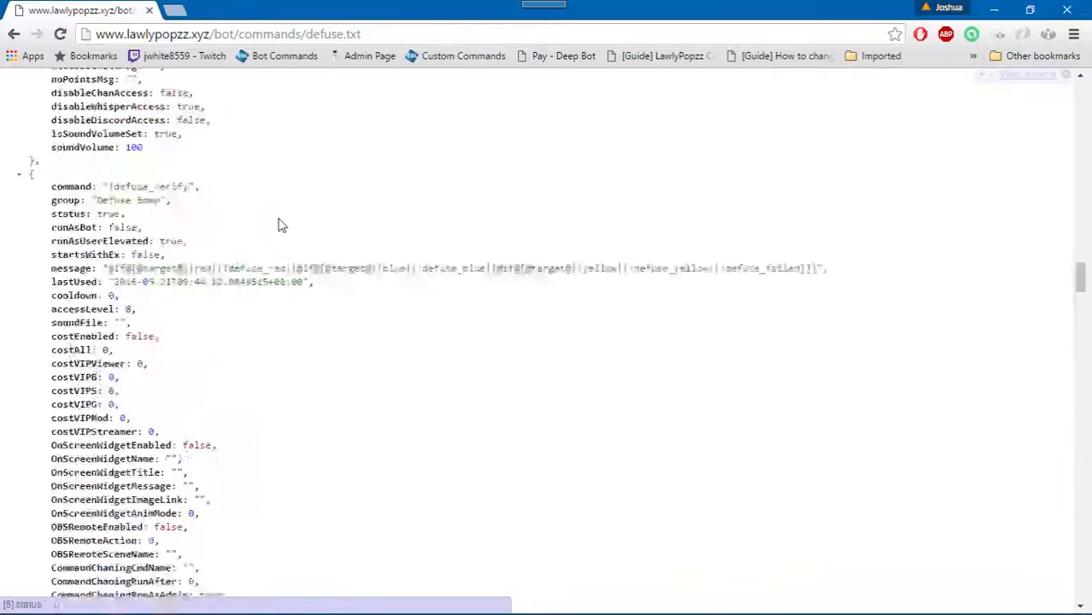
scroll("down", 3)
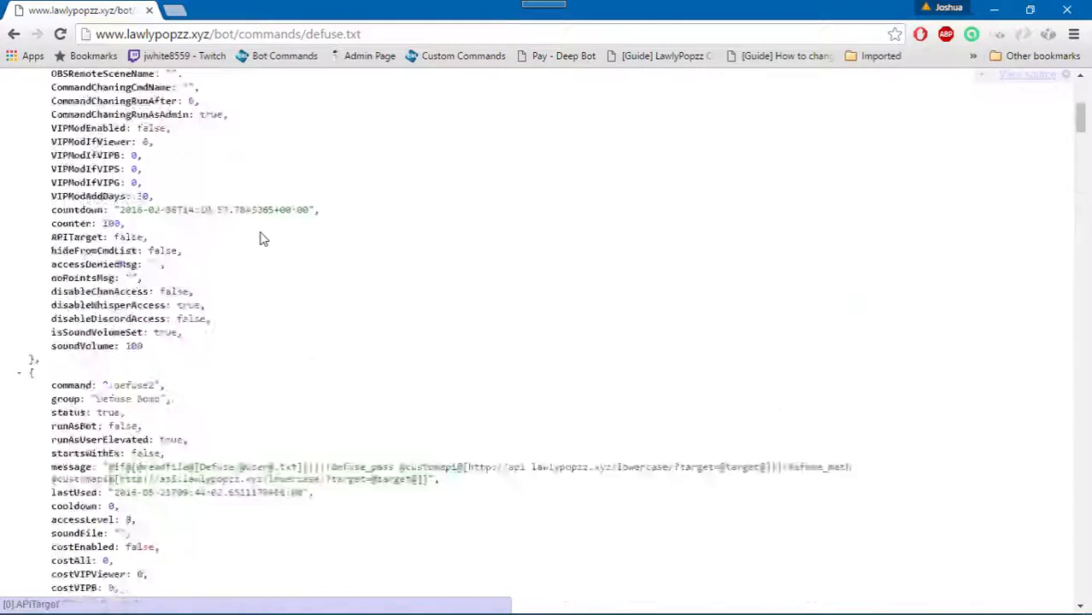
scroll("up", 3)
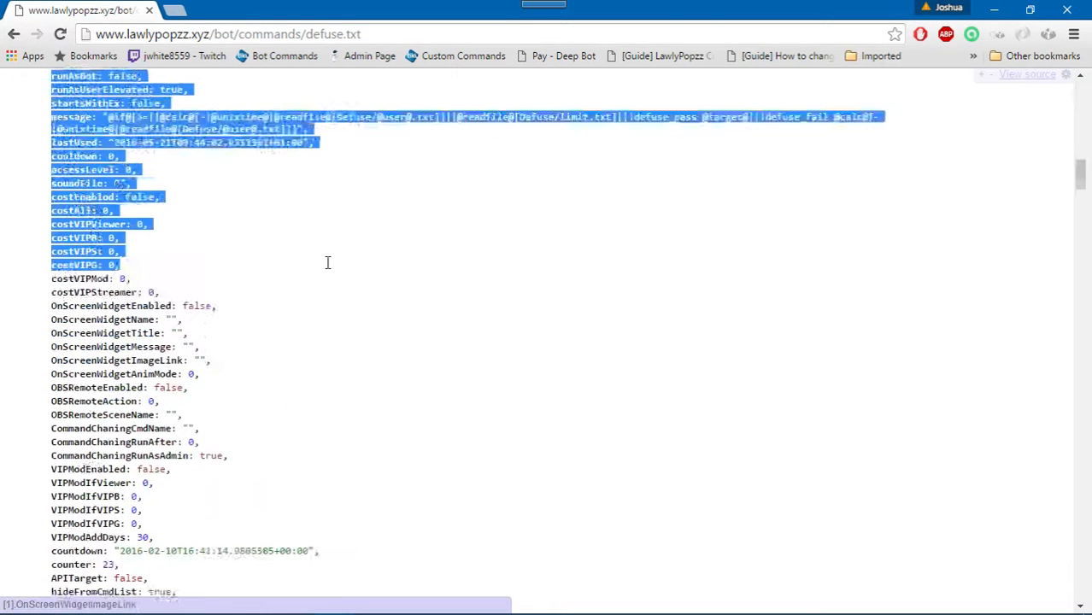
scroll("down", 3)
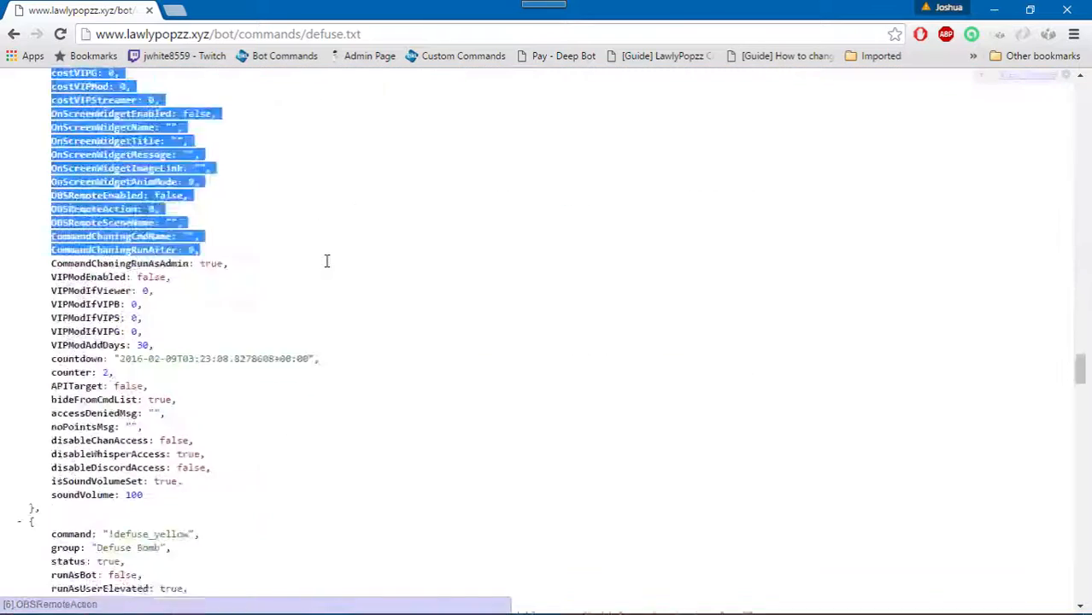
scroll("down", 3)
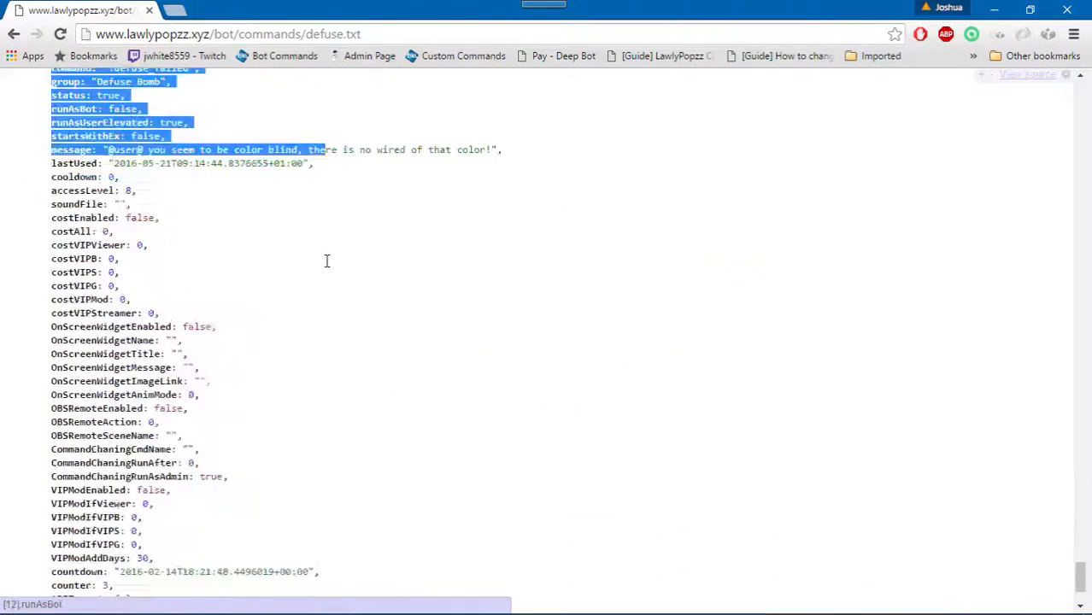
scroll("down", 3)
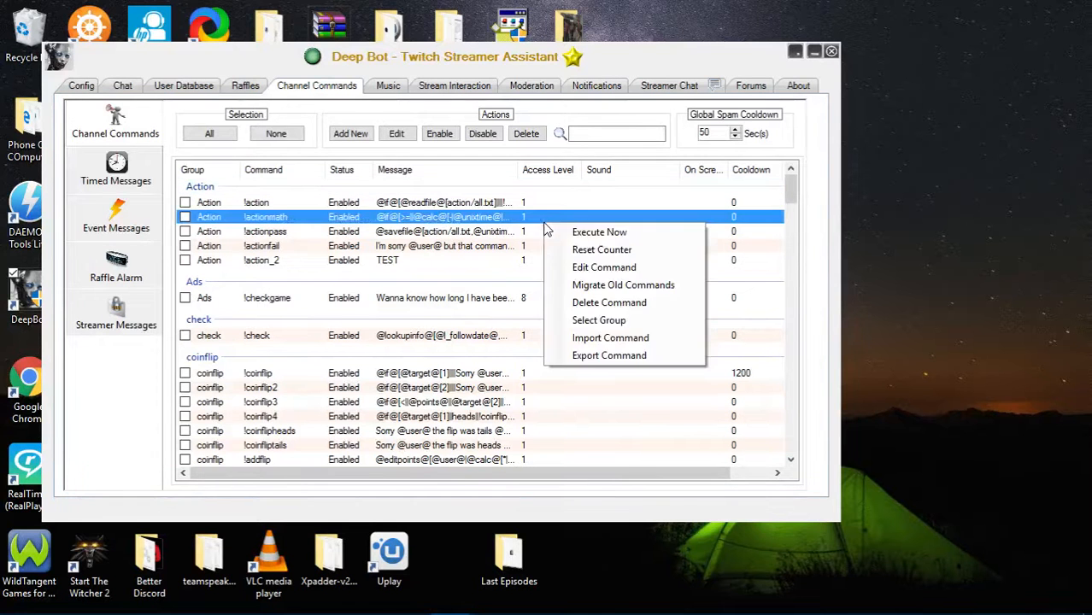
Import Command with the pasted Defuse Bomb JSON, reaching the 14-command confirmation.
left_click(610, 337)
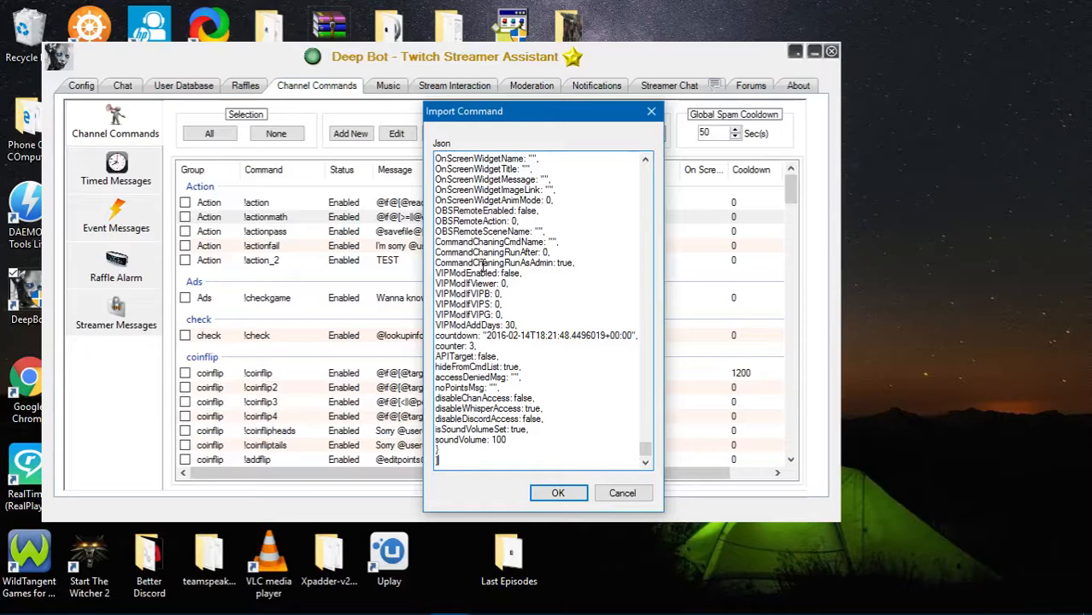
scroll("up", 3)
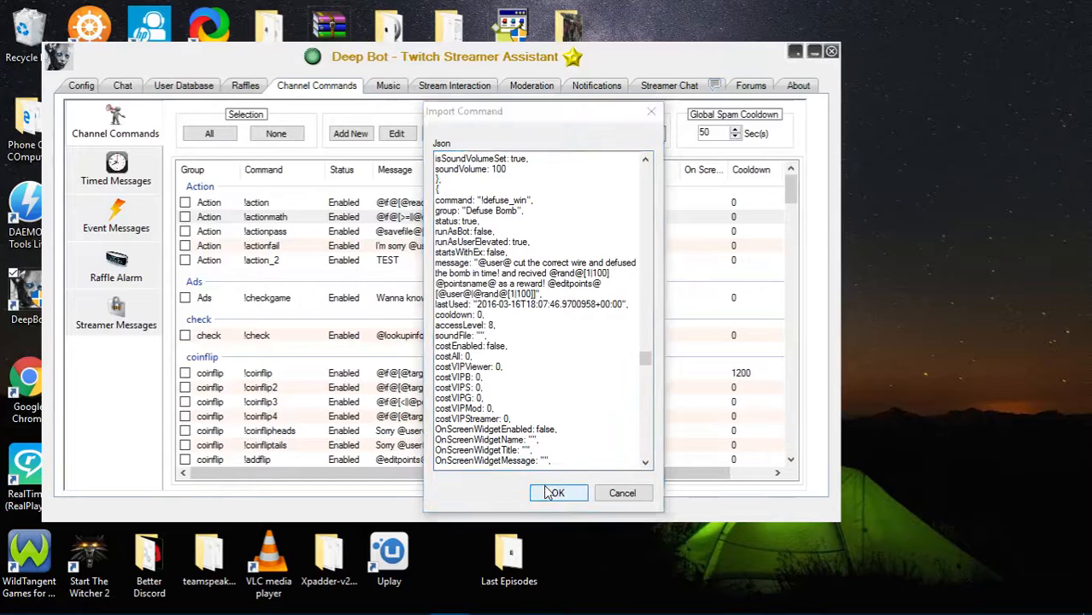
left_click(556, 493)
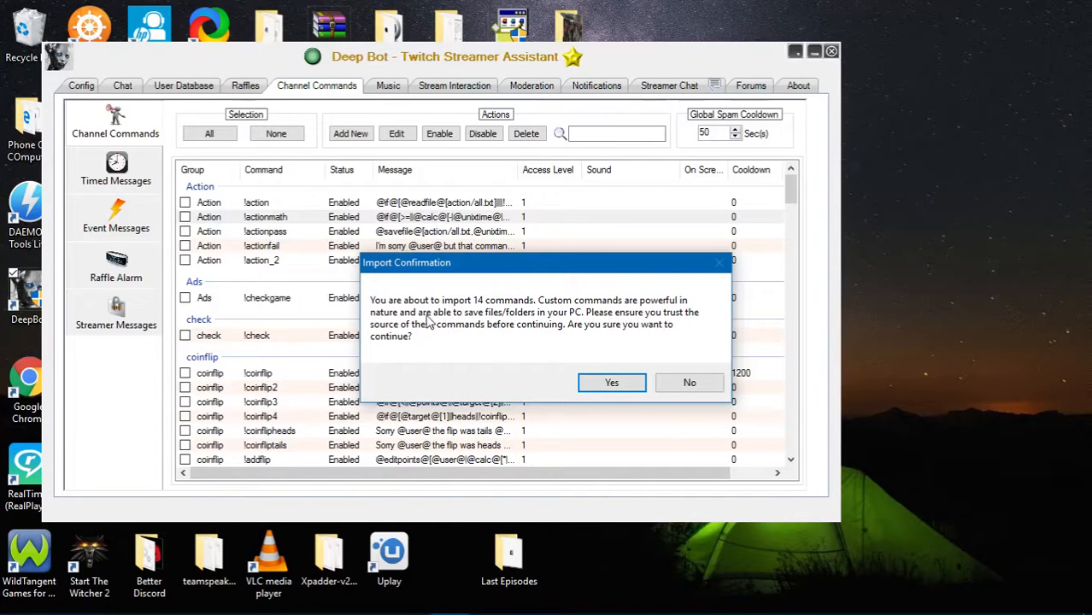
mouse_move(562, 310)
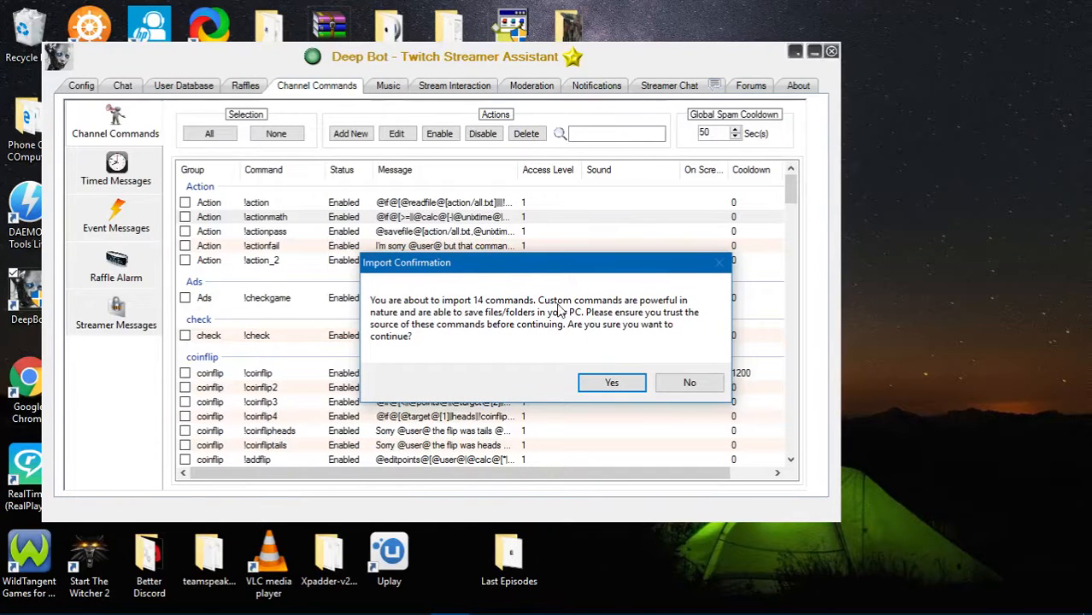
mouse_move(600, 324)
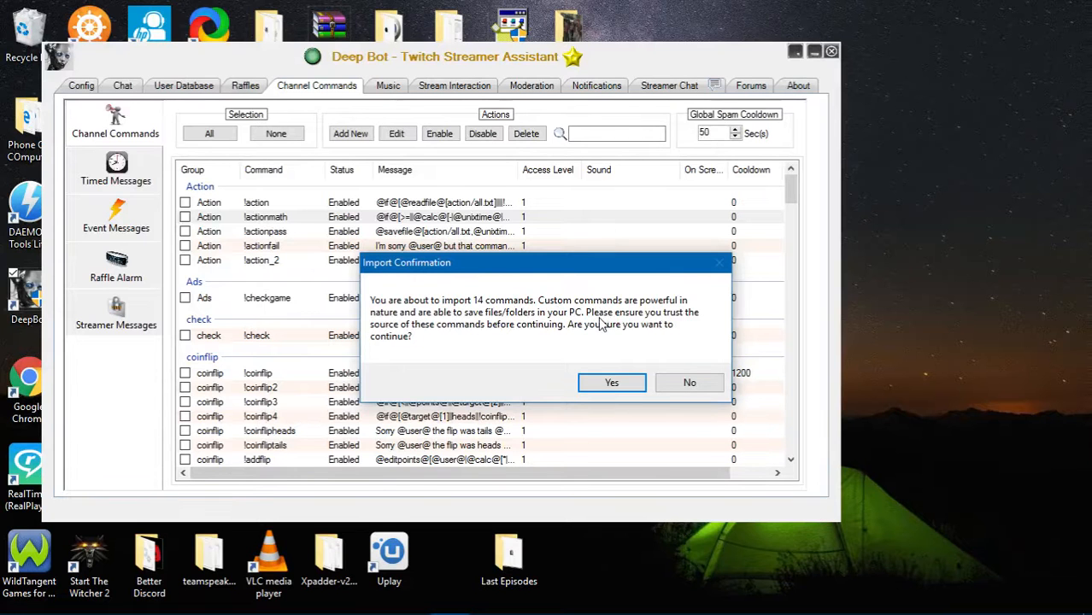
mouse_move(623, 297)
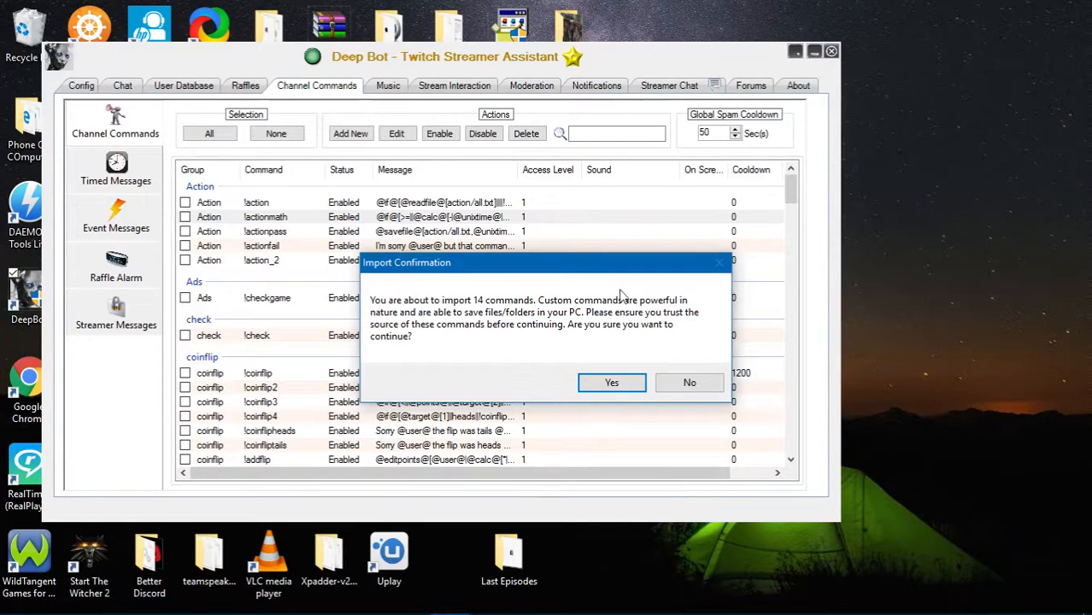
mouse_move(523, 323)
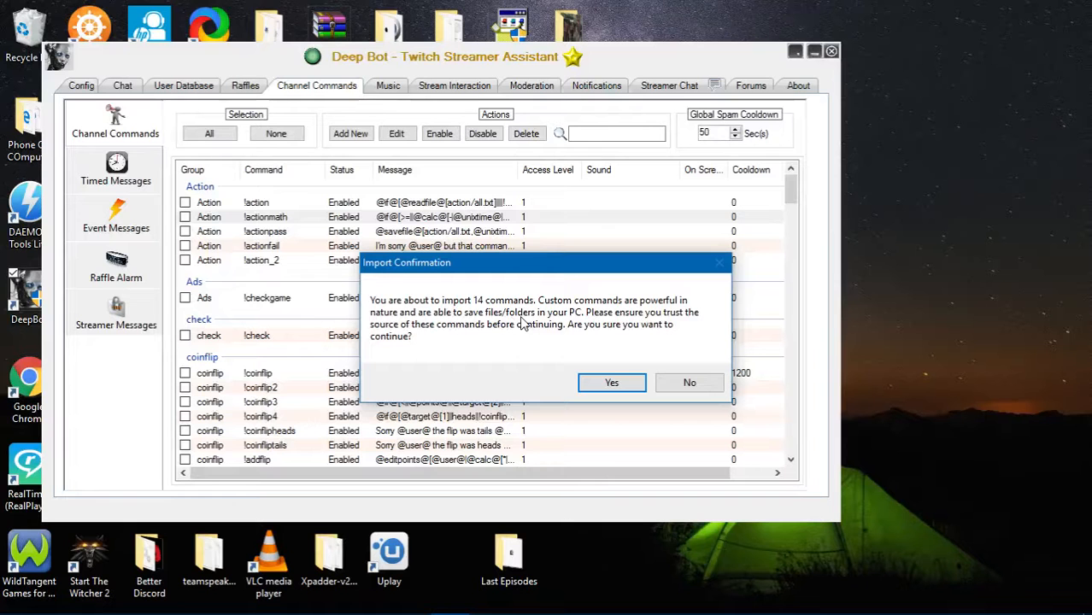
mouse_move(633, 321)
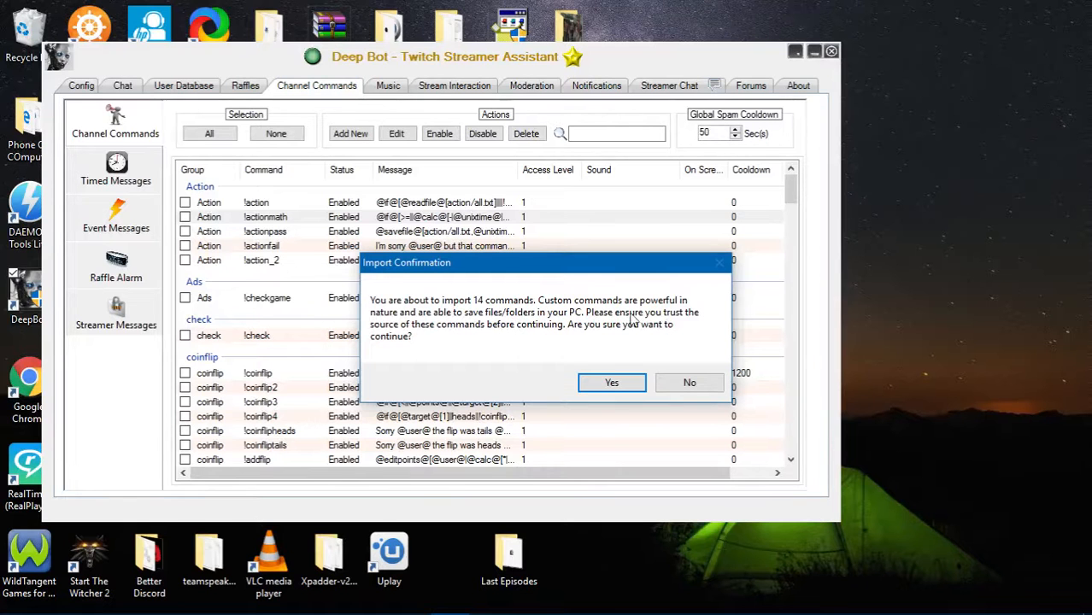
mouse_move(515, 275)
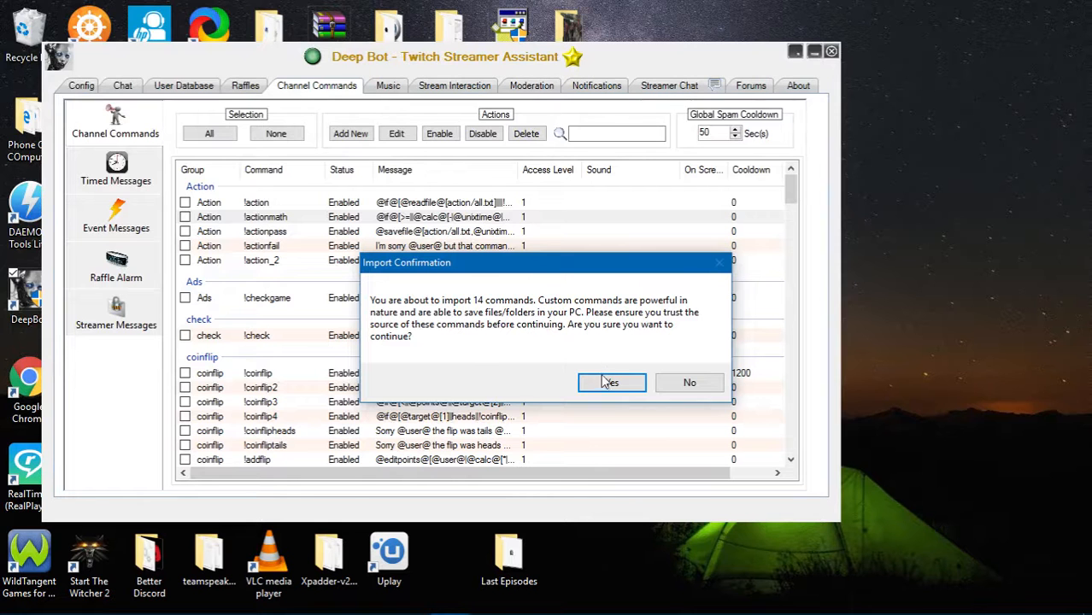
Answer Yes to import the 14 Defuse Bomb commands into Channel Commands.
left_click(610, 382)
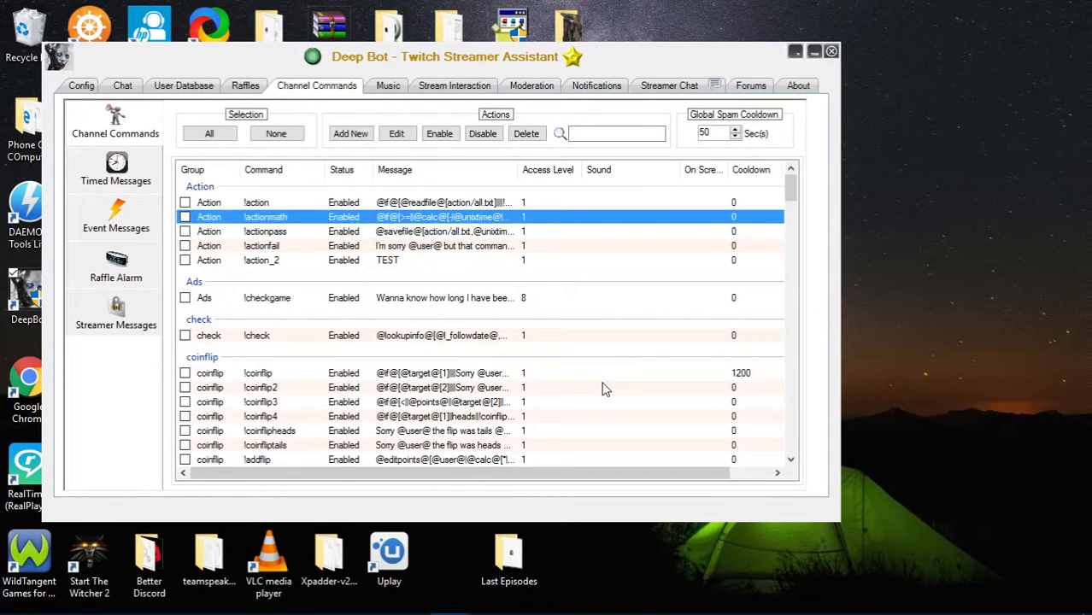
Locate the imported Defuse Bomb group and start editing its !defuse command.
scroll("down", 3)
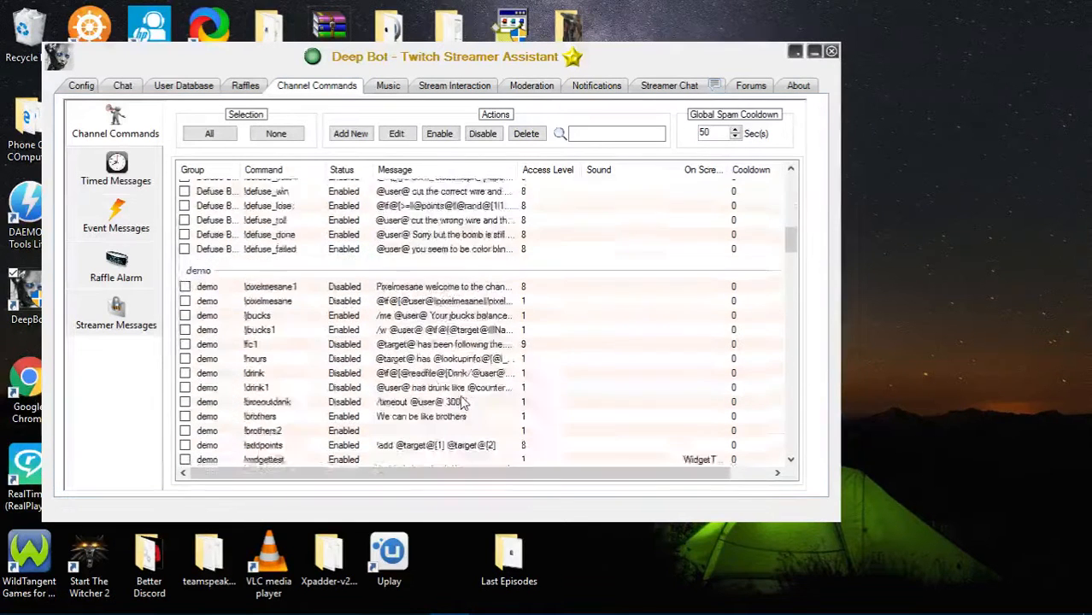
scroll("up", 3)
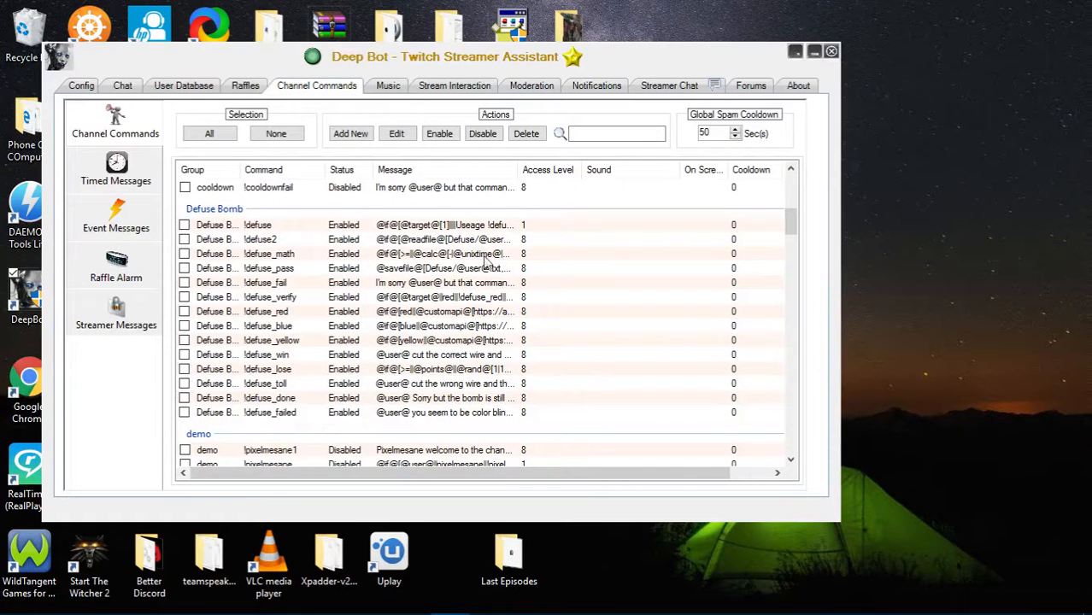
mouse_move(226, 227)
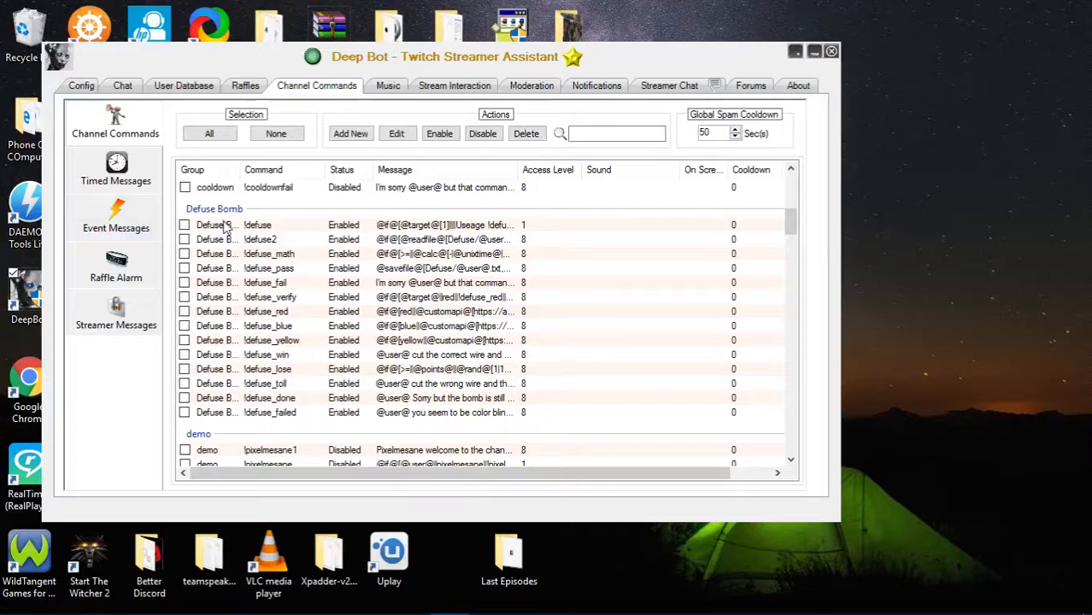
right_click(256, 225)
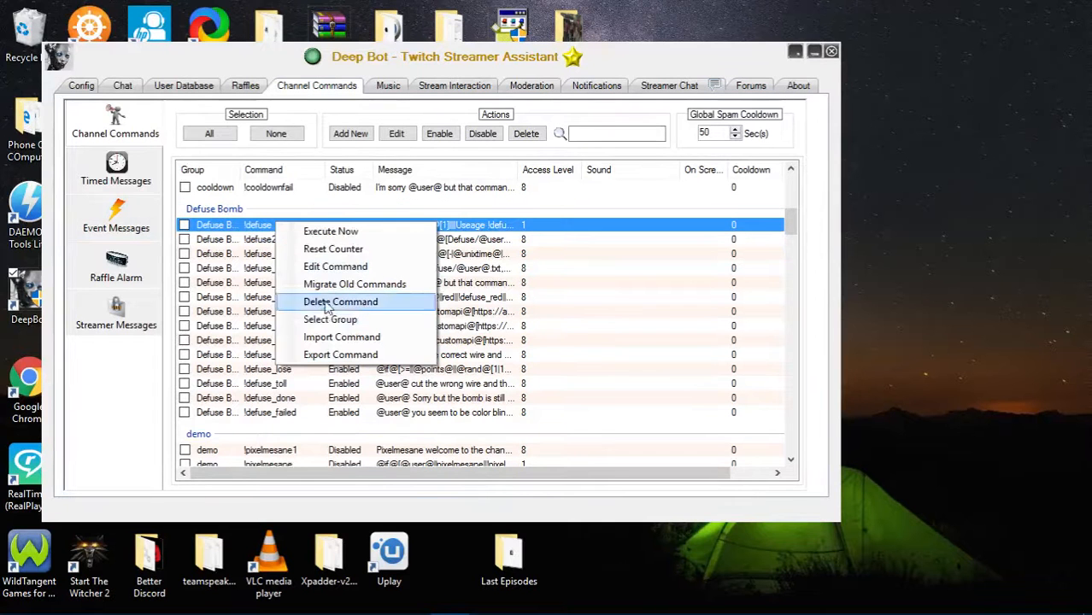
mouse_move(335, 266)
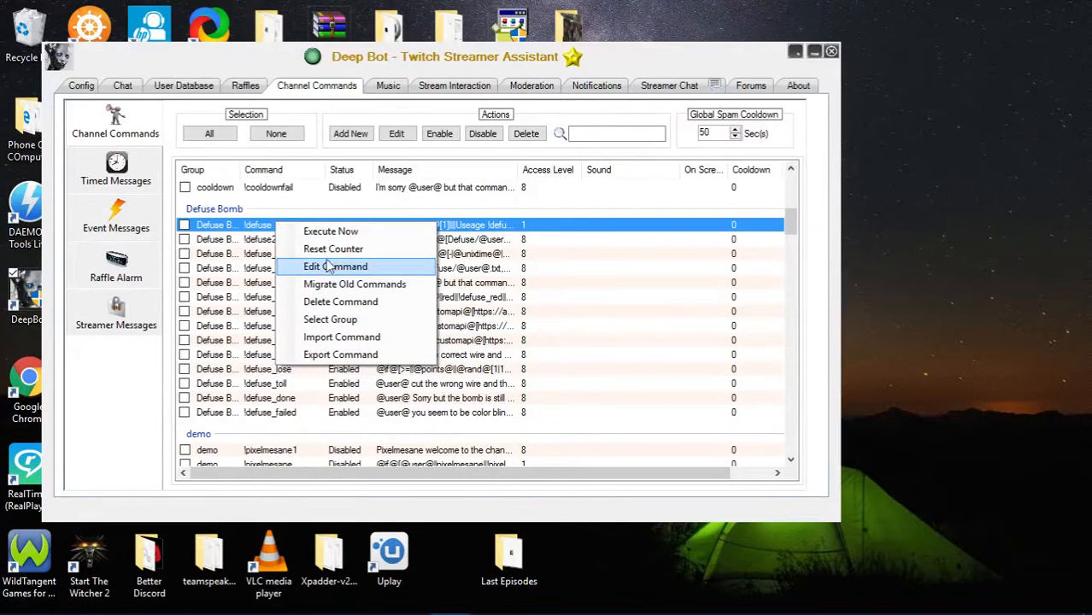
left_click(335, 266)
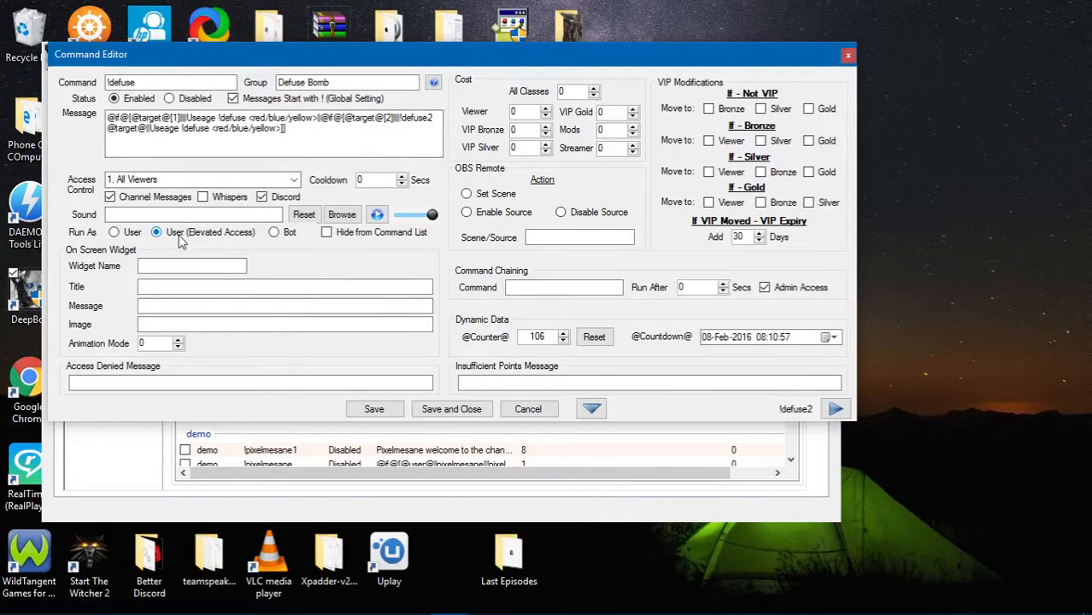
Set !defuse to Run As: User (Elevated Access).
left_click(835, 408)
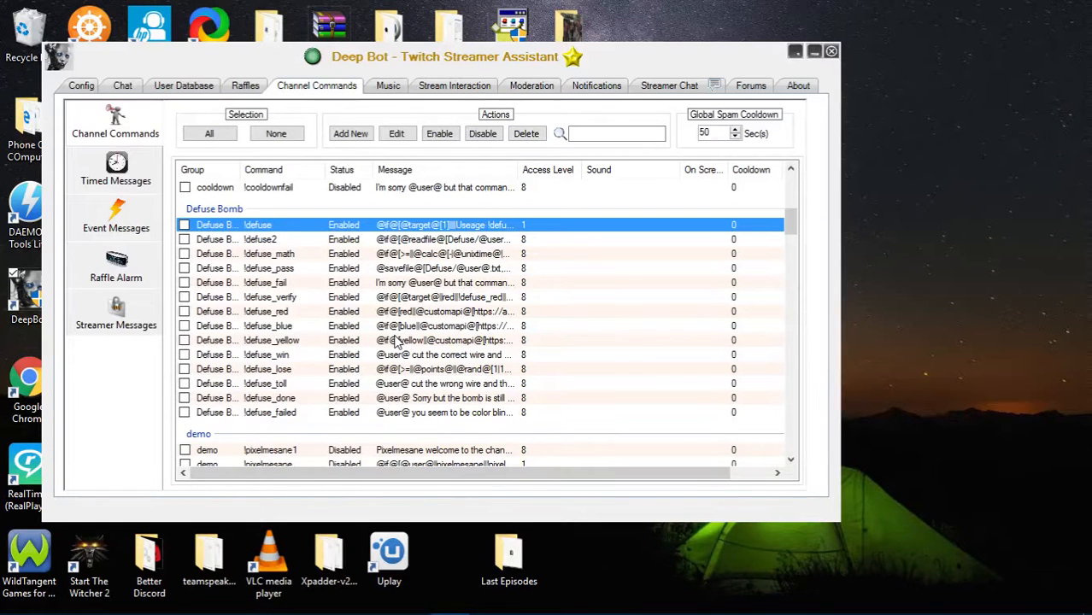
Return to the wiki's Defuse the Bomb section with its elevated-access notes.
scroll("down", 3)
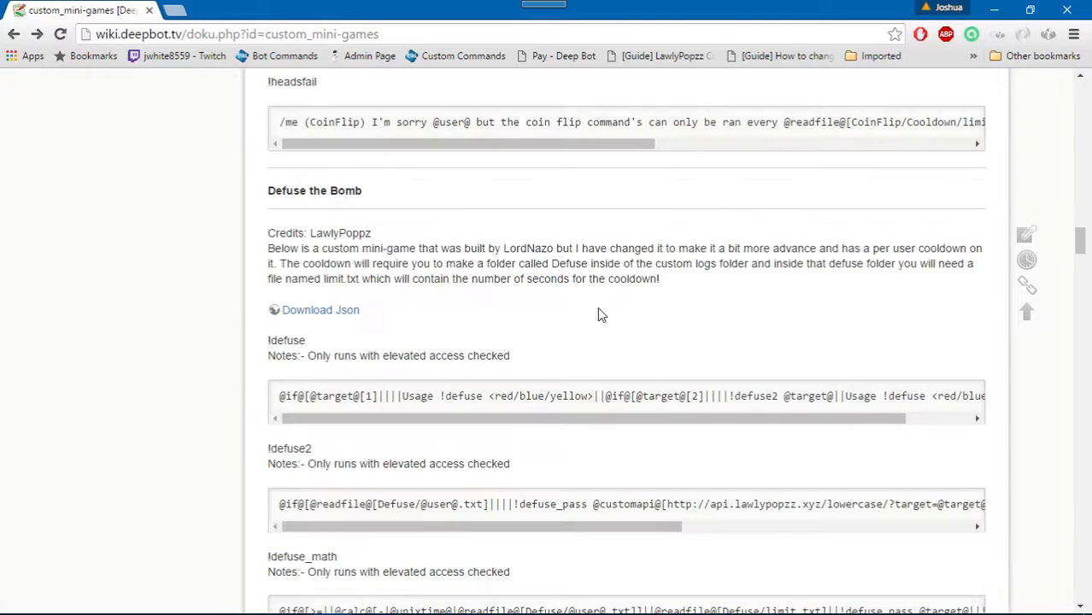
Browse the Custom Mini-Games page down to Raiders System and download its JSON.
scroll("up", 3)
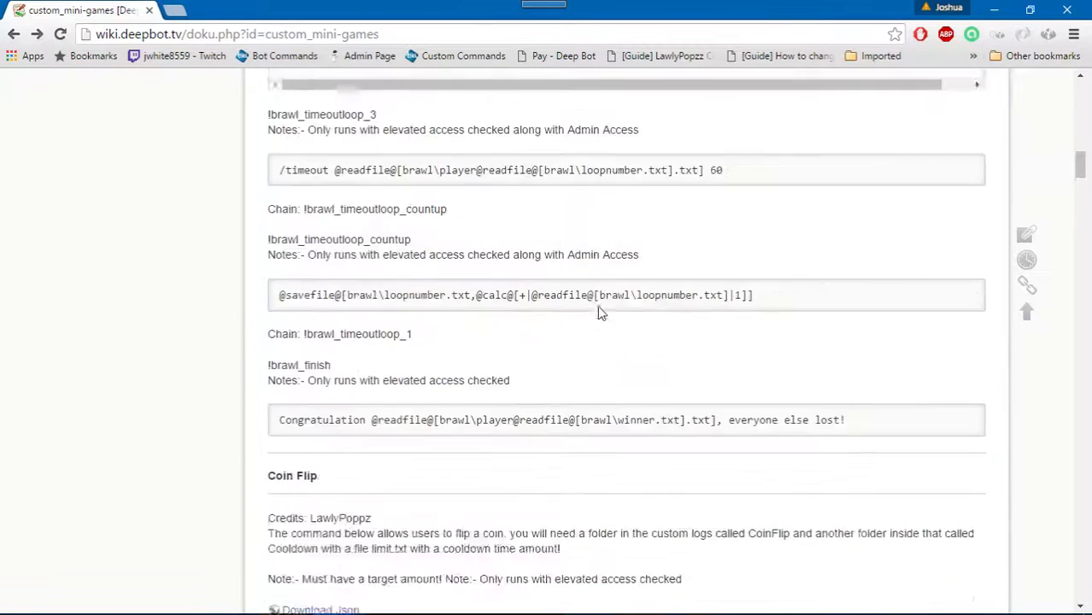
scroll("up", 3)
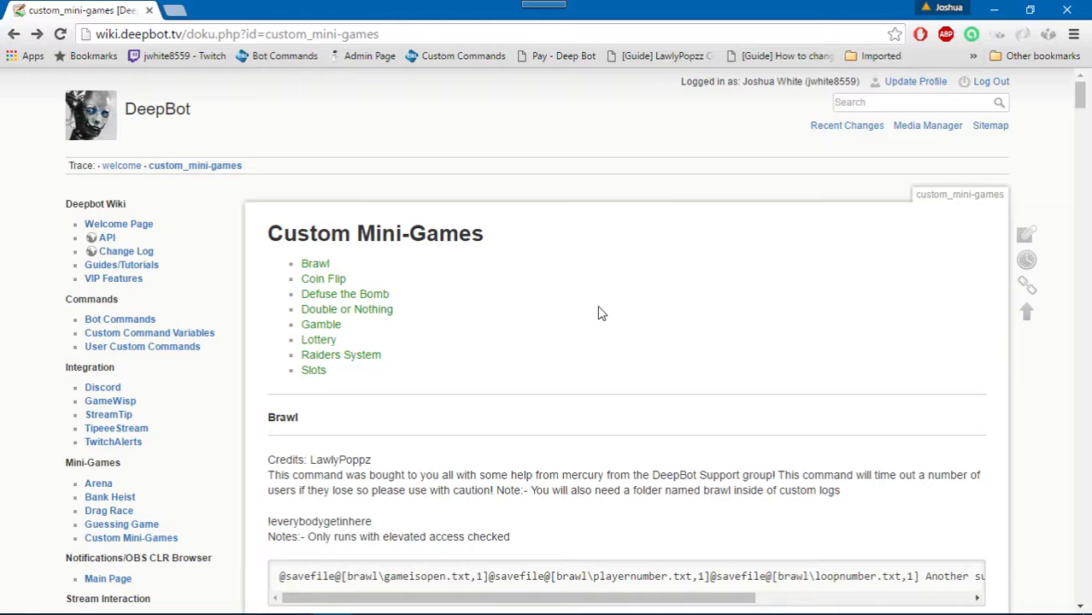
scroll("down", 3)
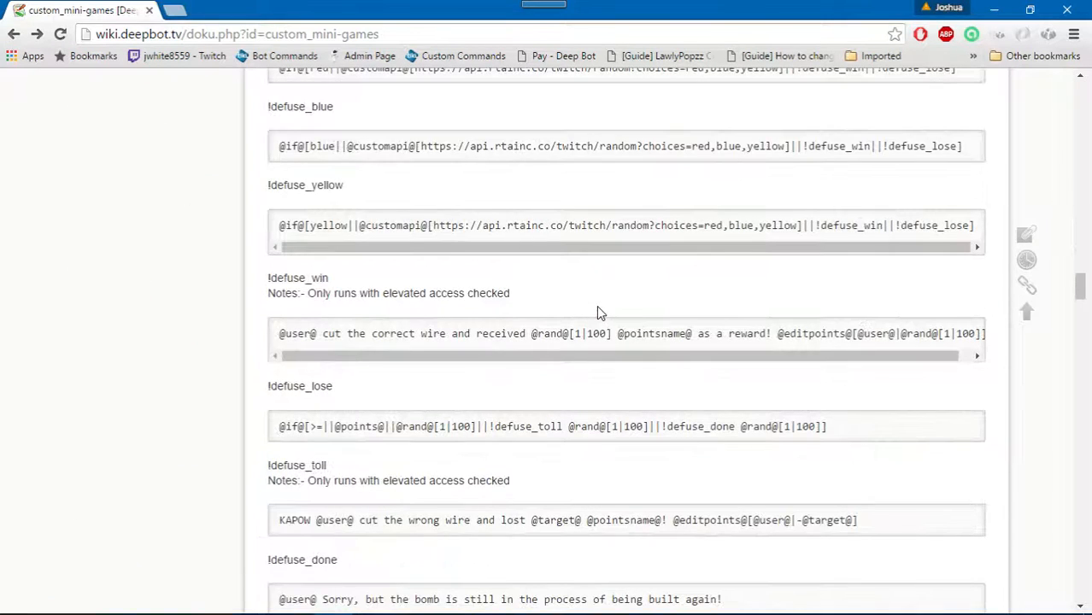
scroll("down", 3)
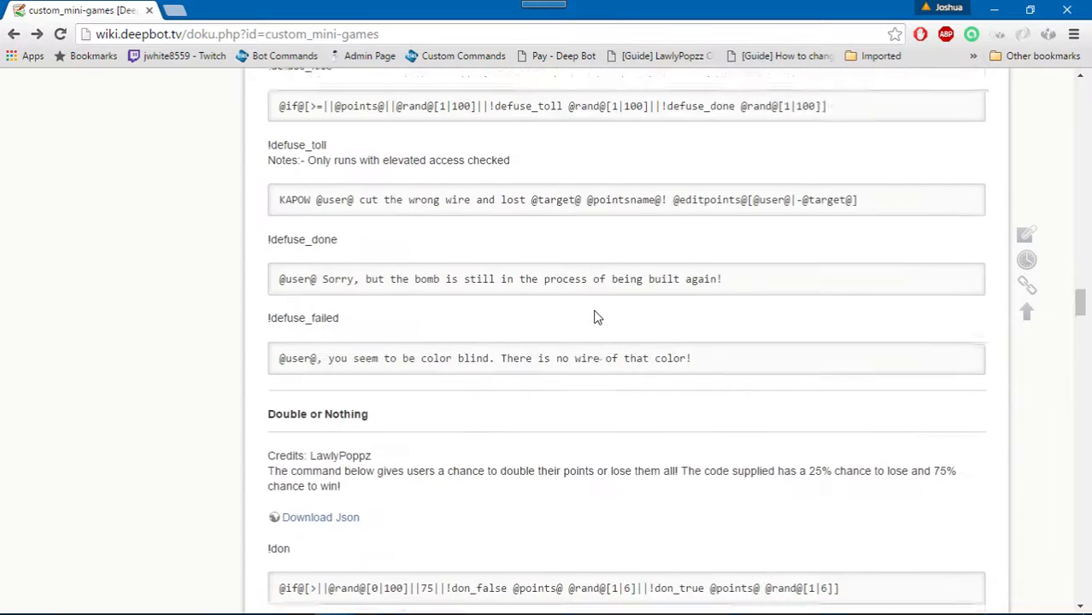
scroll("down", 3)
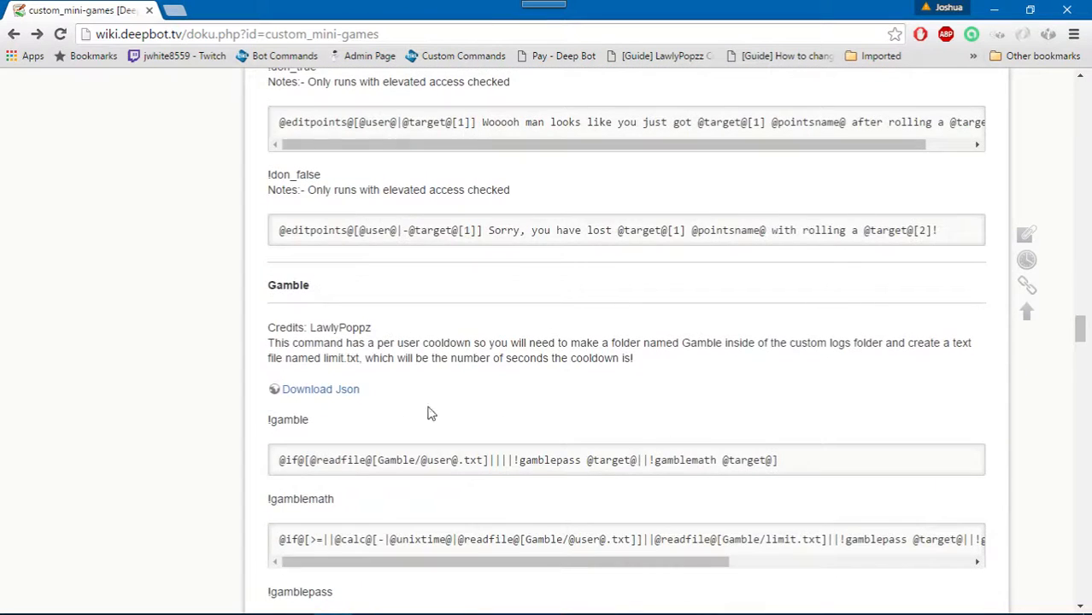
scroll("down", 3)
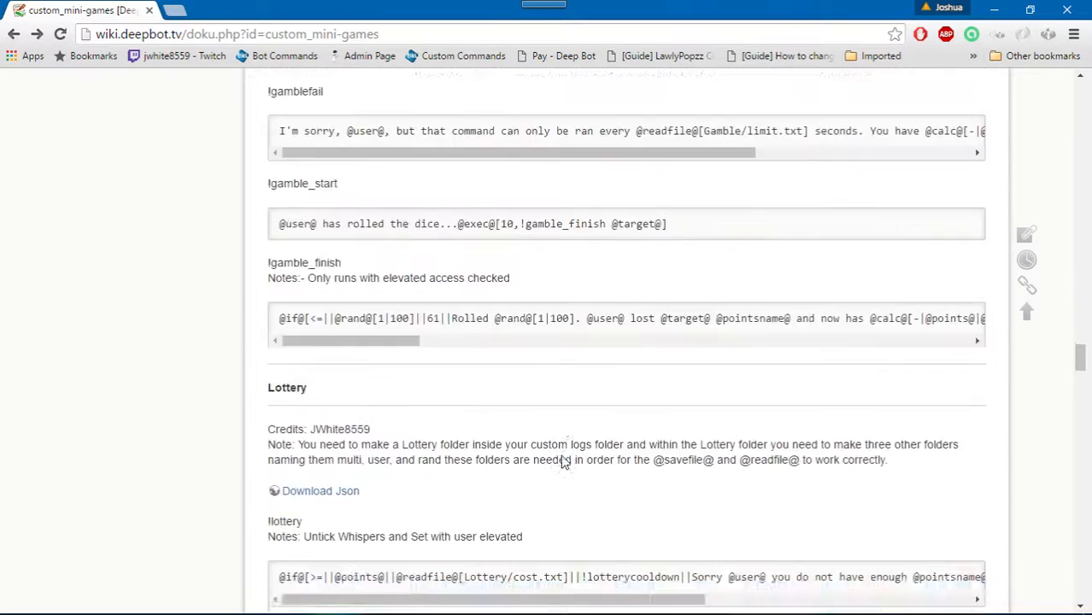
scroll("down", 3)
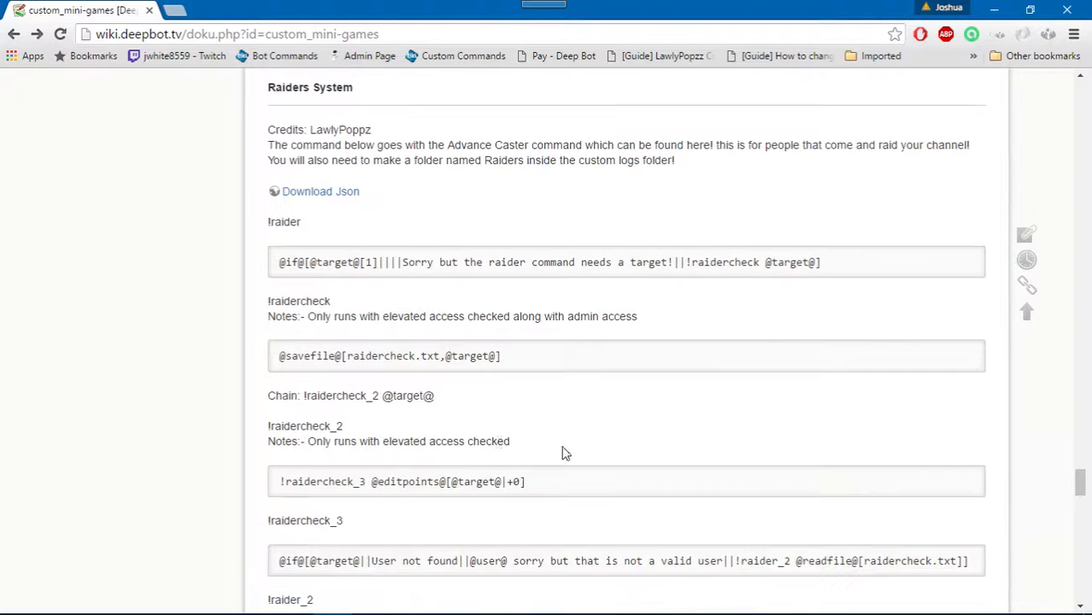
mouse_move(321, 191)
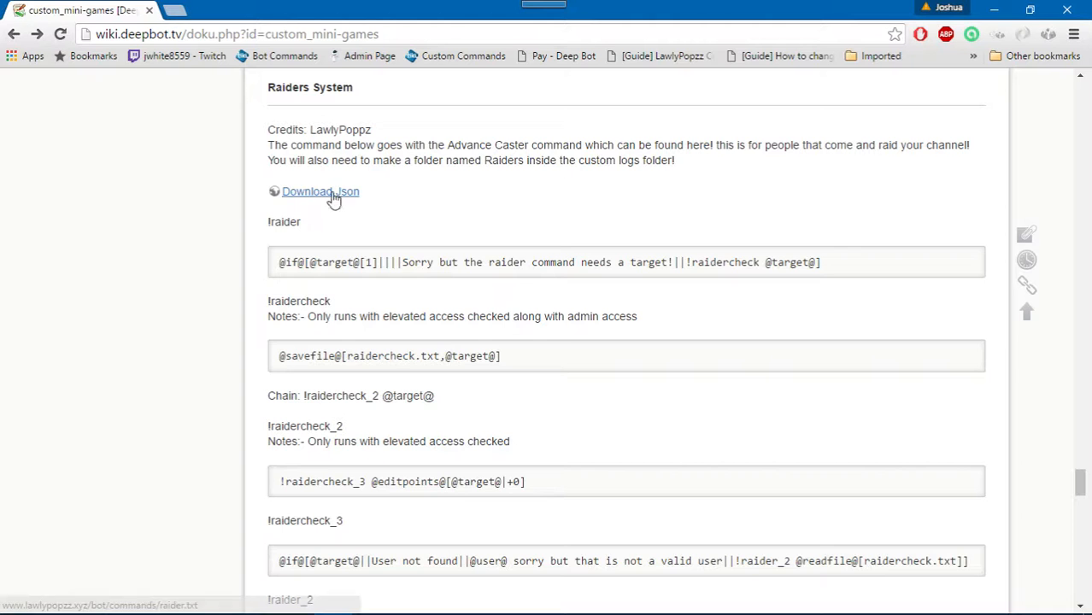
left_click(320, 191)
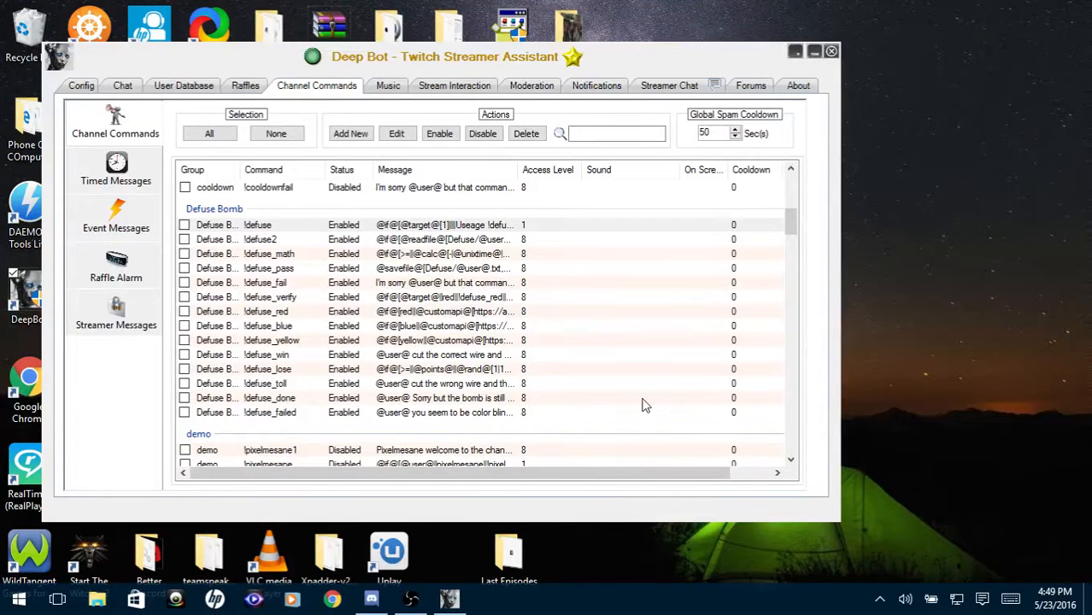
mouse_move(668, 382)
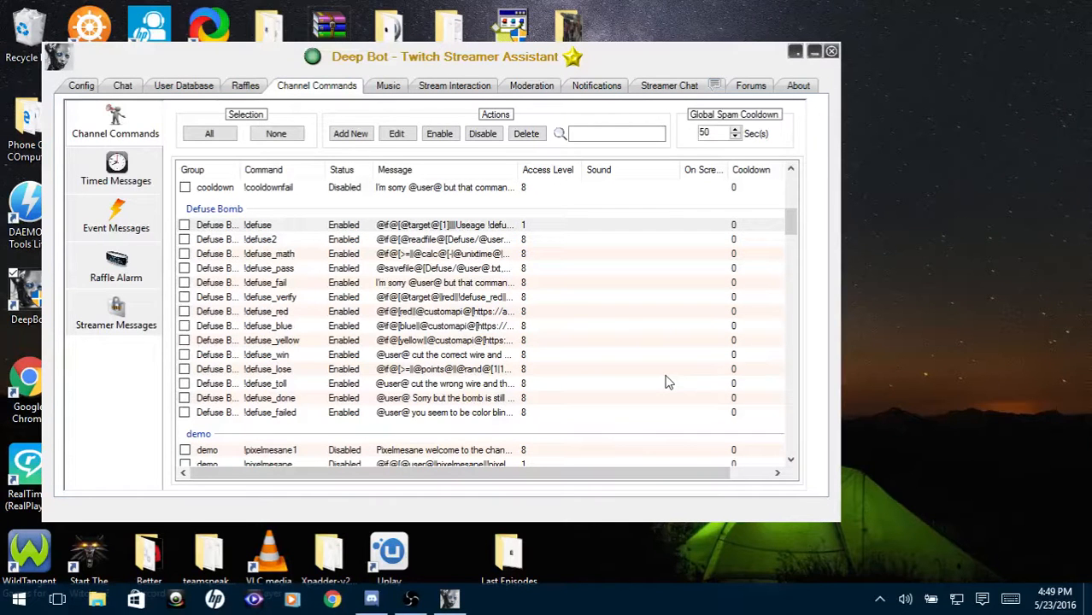
mouse_move(443, 581)
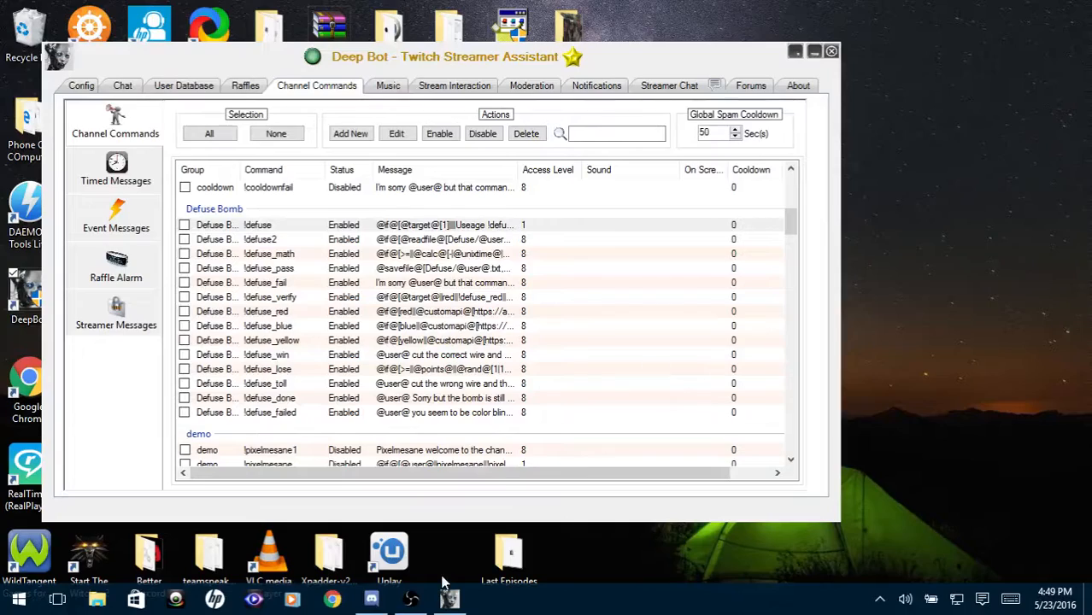